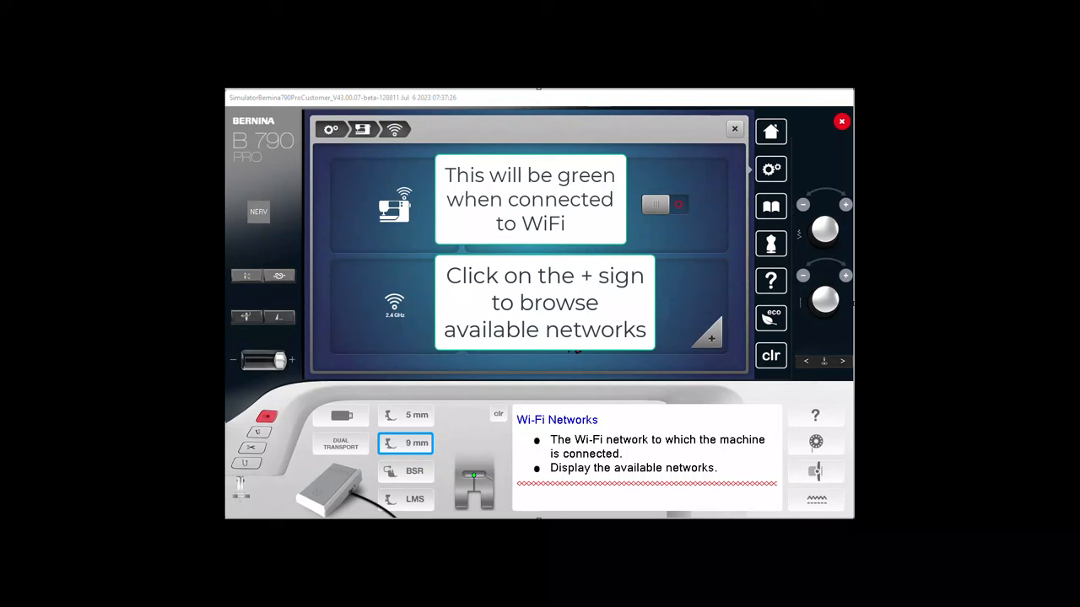
# Browse the machine's available WiFi networks, including the 'Debbi phone' hotspot
pyautogui.click(709, 331)
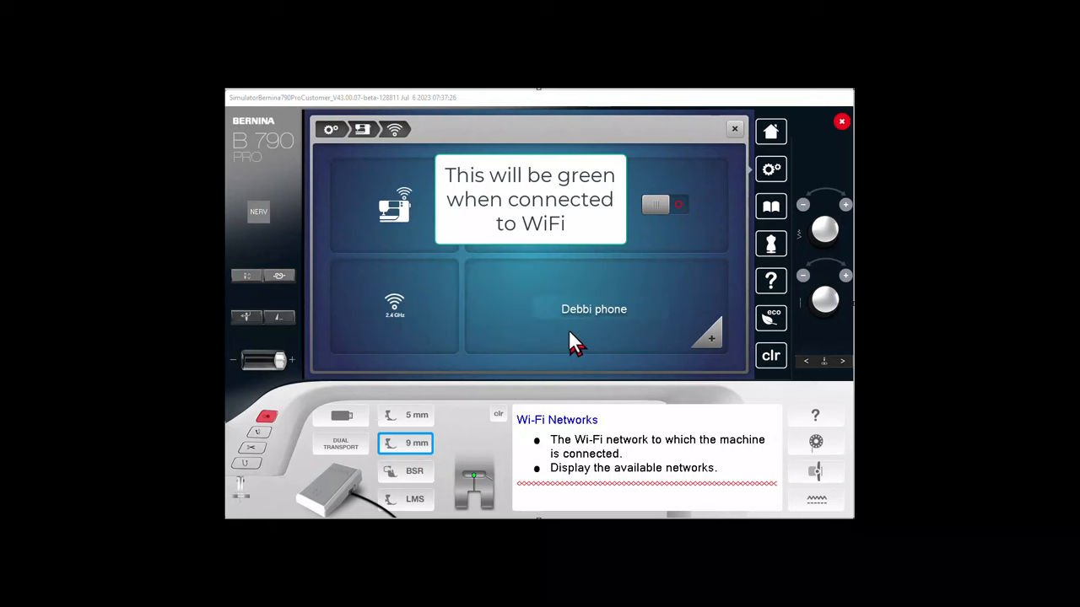
pyautogui.moveTo(631, 340)
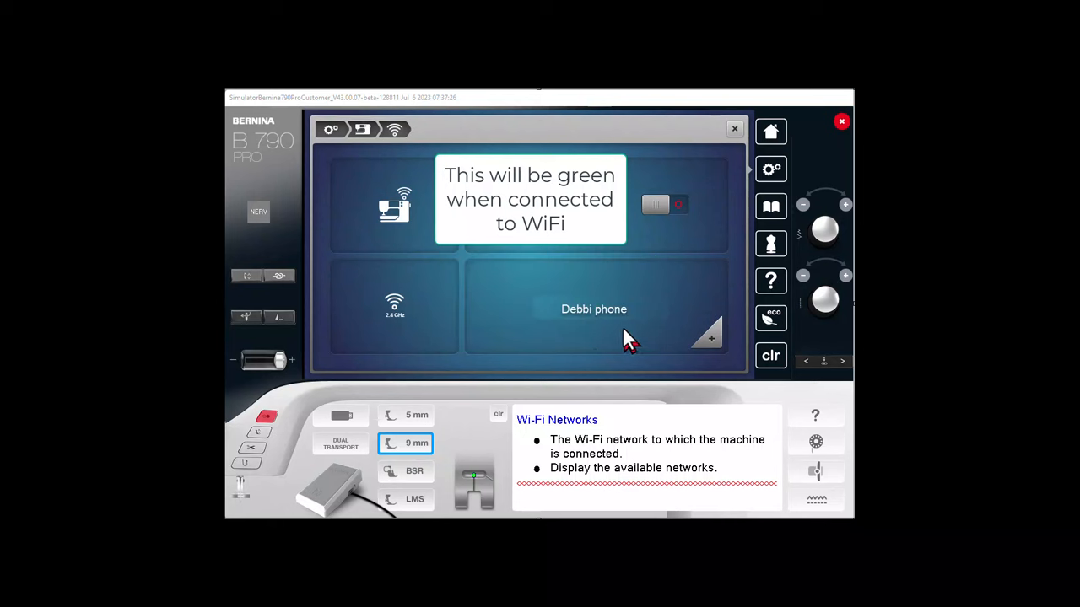
pyautogui.moveTo(637, 337)
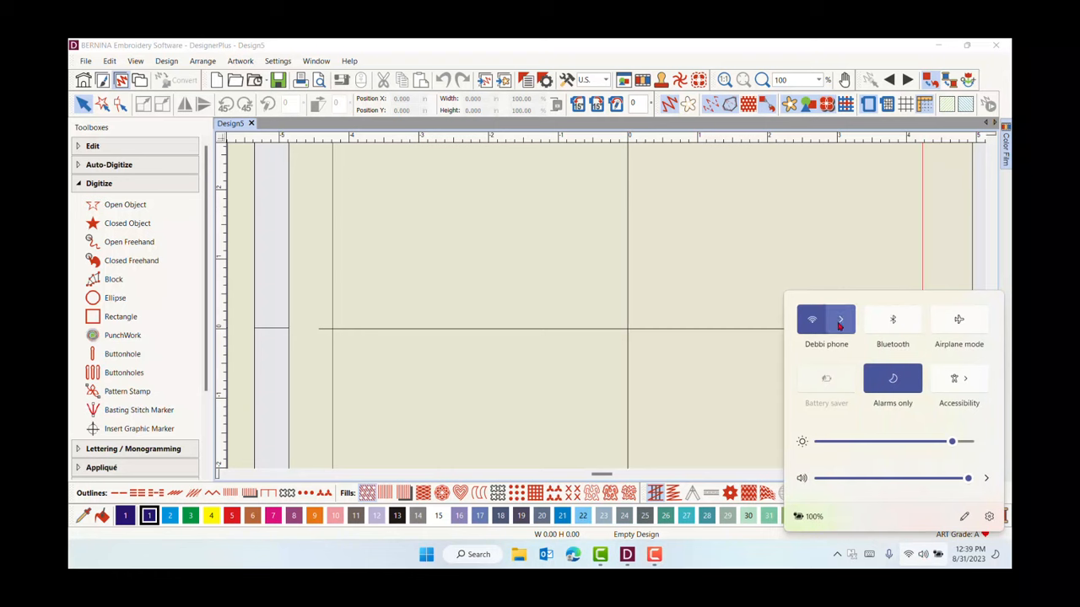
# Check which WiFi network the computer is connected to
pyautogui.click(840, 319)
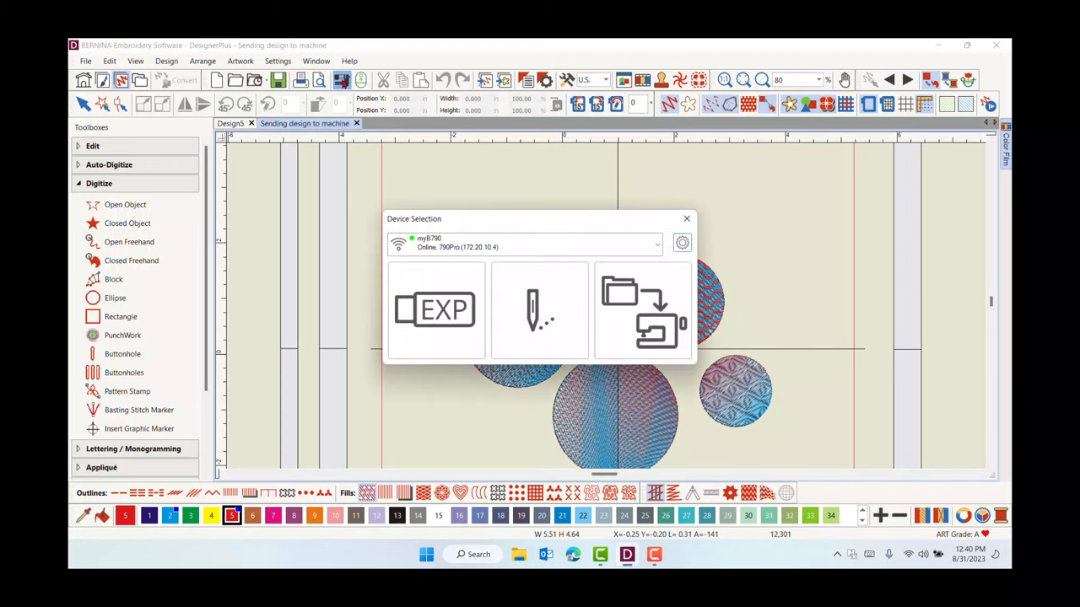
pyautogui.moveTo(670, 251)
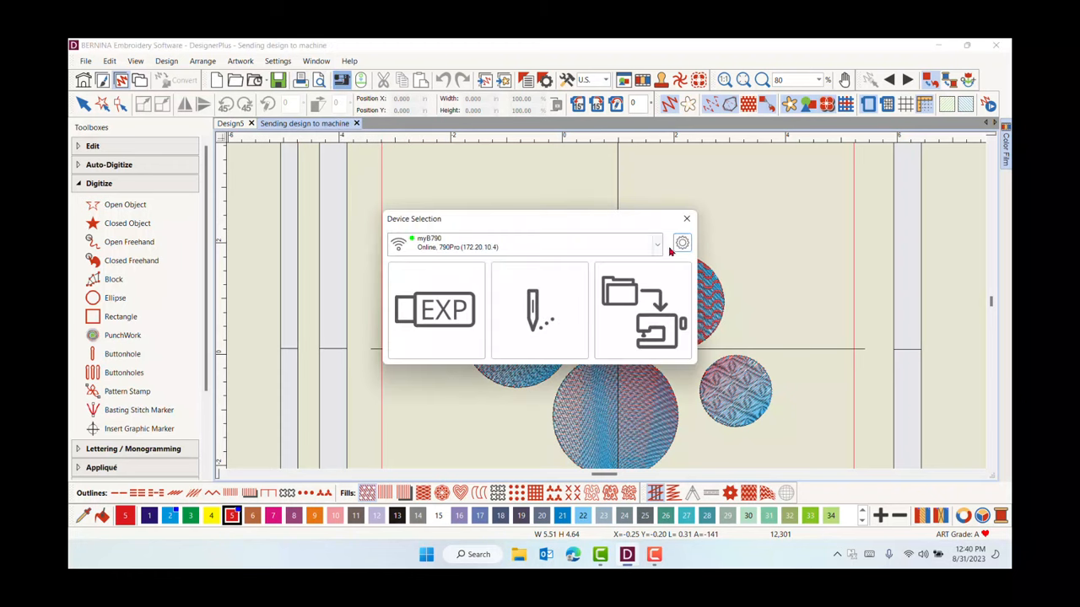
# Keep myB790 as the target and start adding a new target in Config Target
pyautogui.click(656, 244)
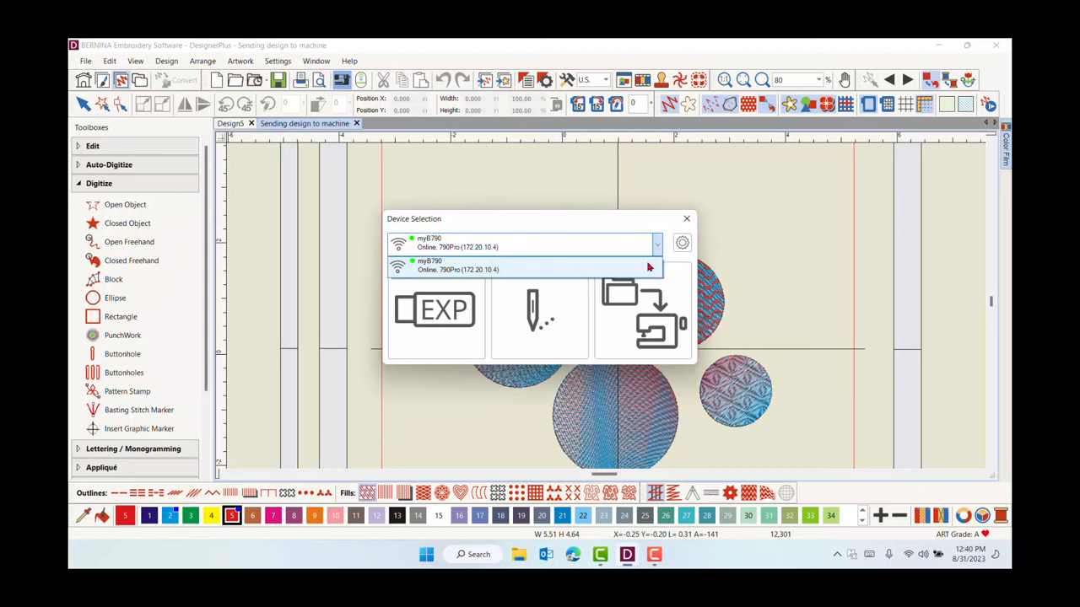
pyautogui.click(523, 265)
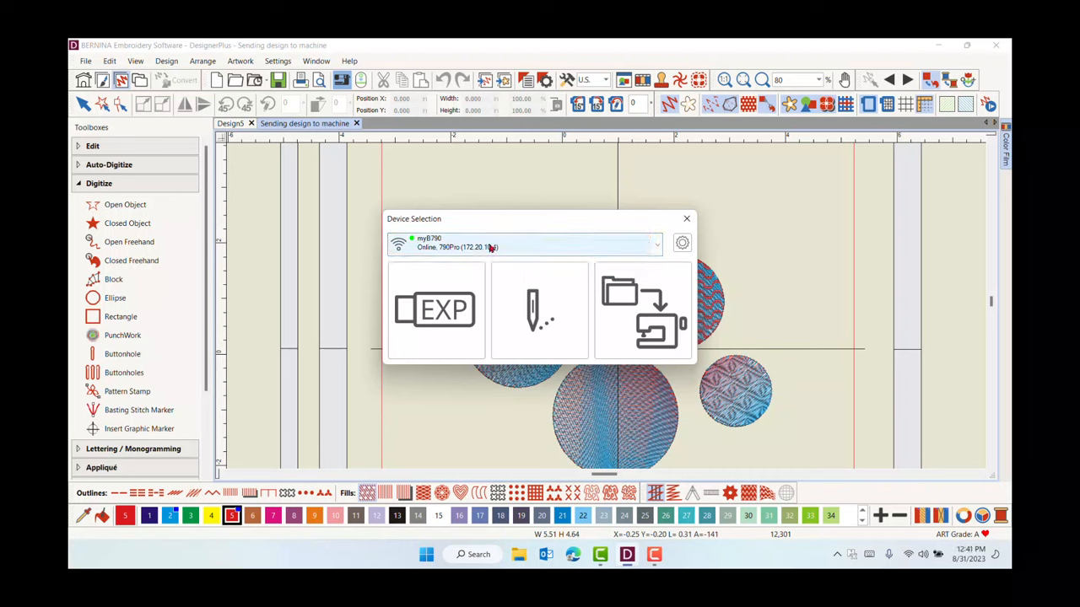
pyautogui.click(682, 243)
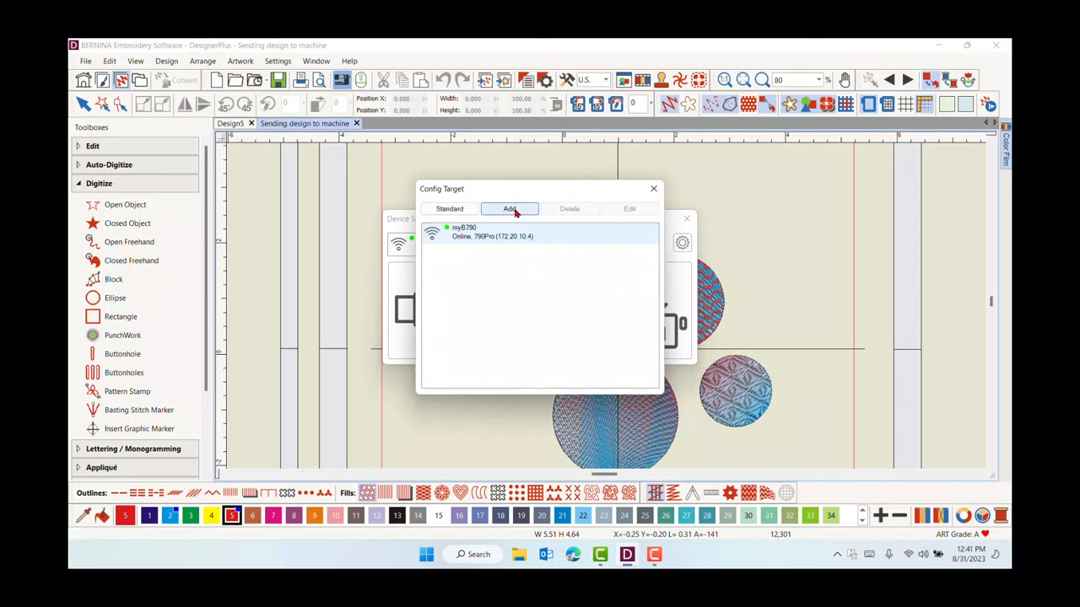
pyautogui.click(509, 208)
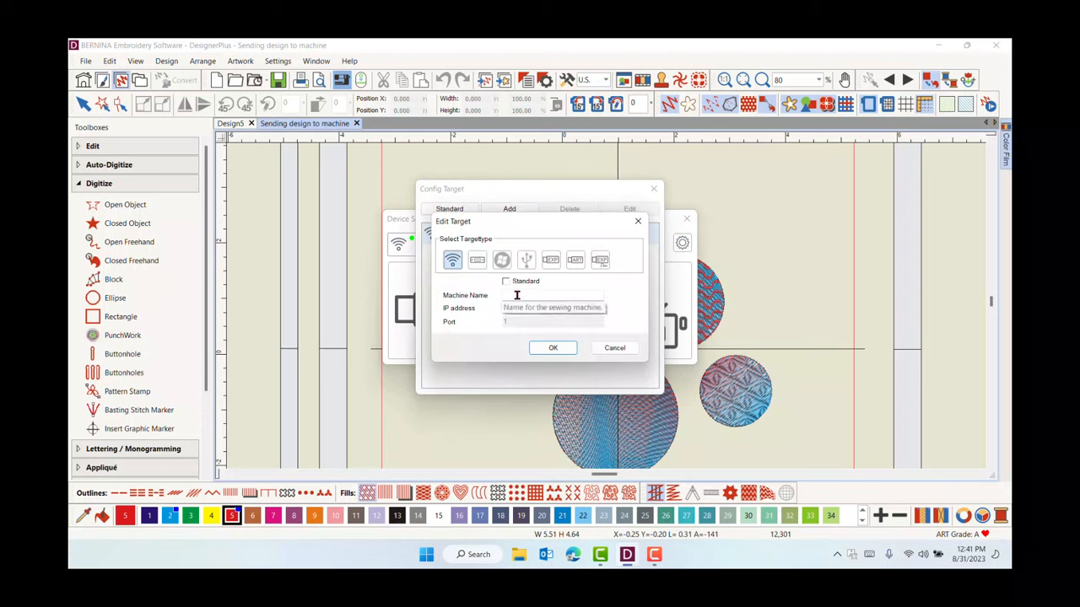
pyautogui.moveTo(544, 312)
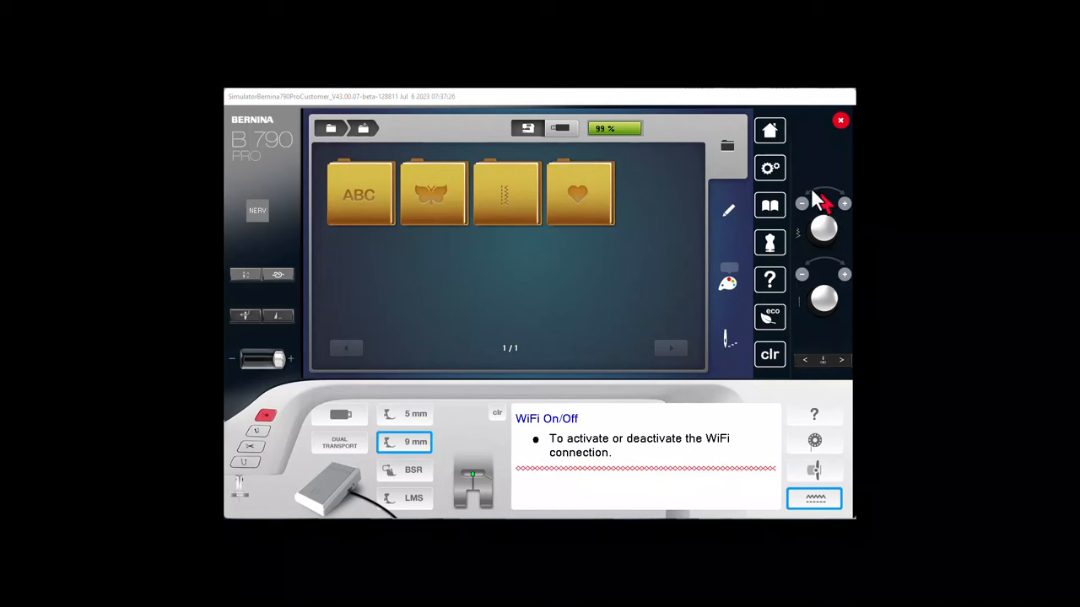
# Go through Setup Program, Machine Settings and Information to the machine's ID details
pyautogui.click(769, 167)
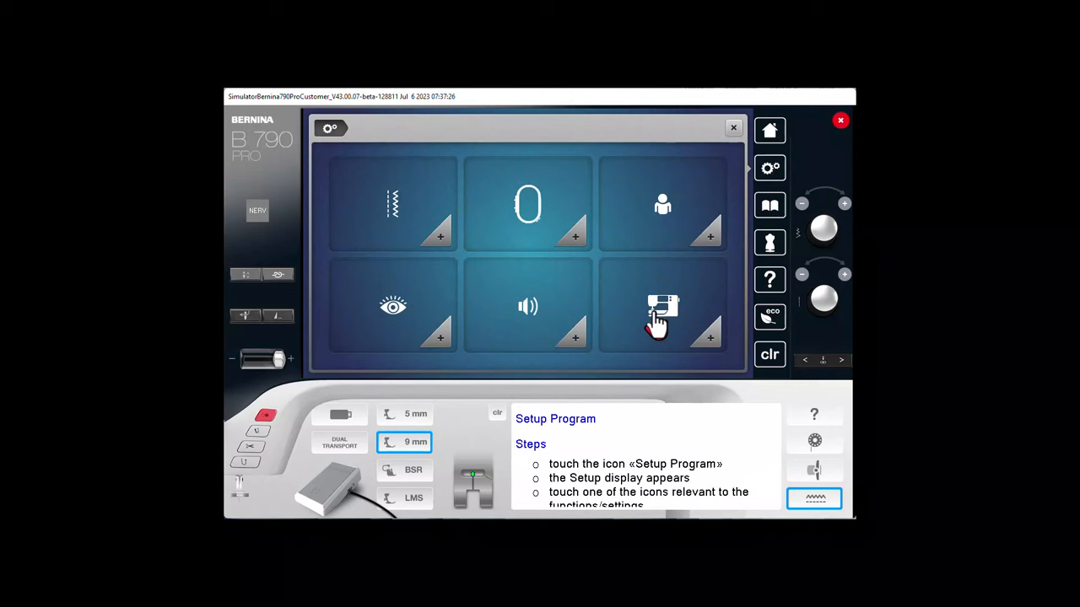
pyautogui.click(663, 306)
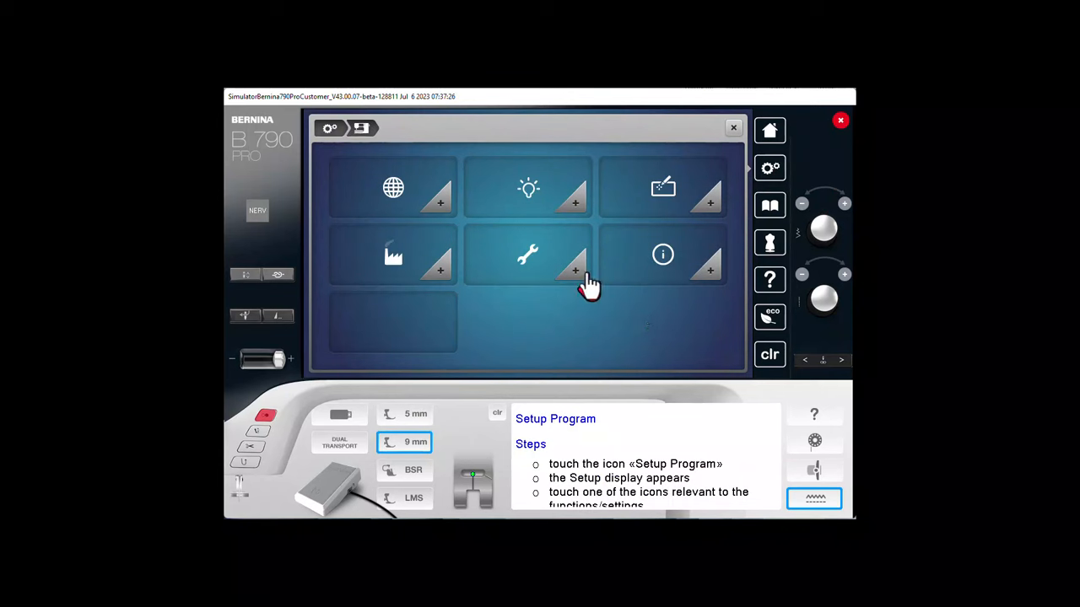
pyautogui.click(662, 255)
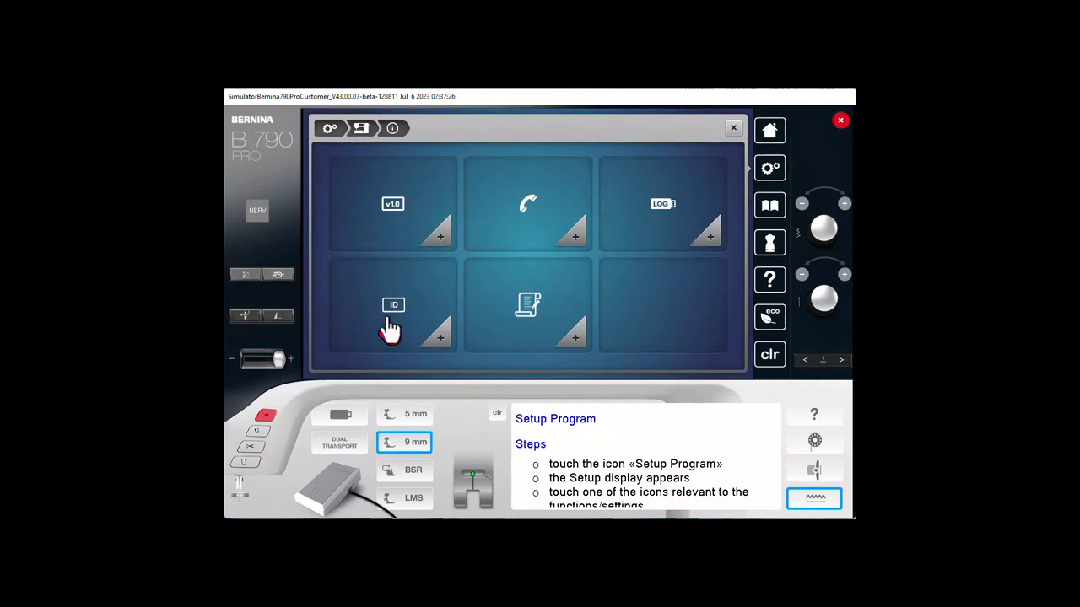
pyautogui.click(393, 305)
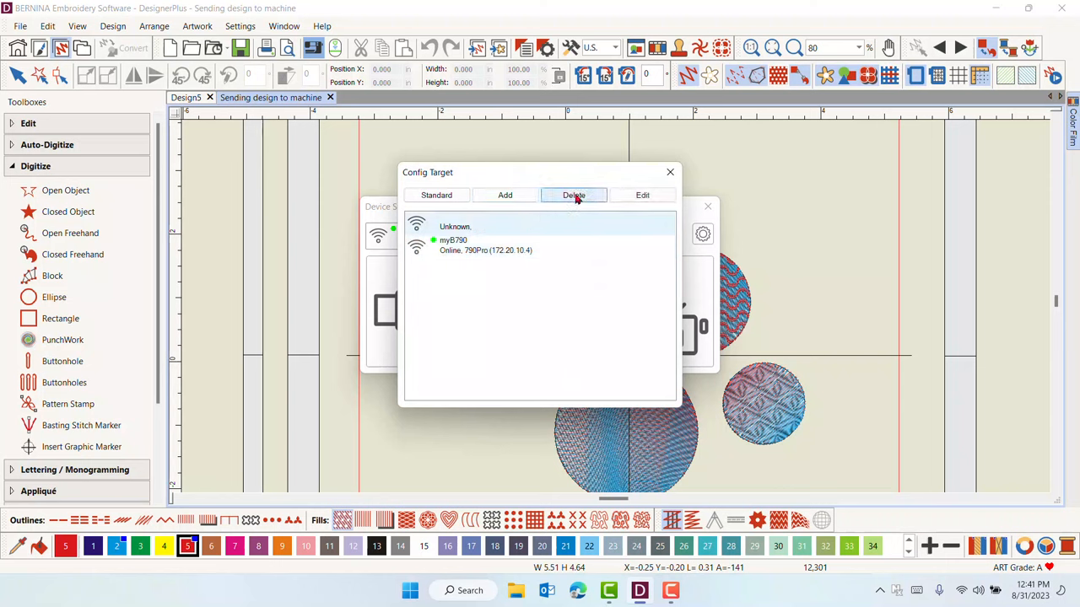
# Delete the Unknown target and send the test design to myB790 for stitch-out
pyautogui.click(573, 195)
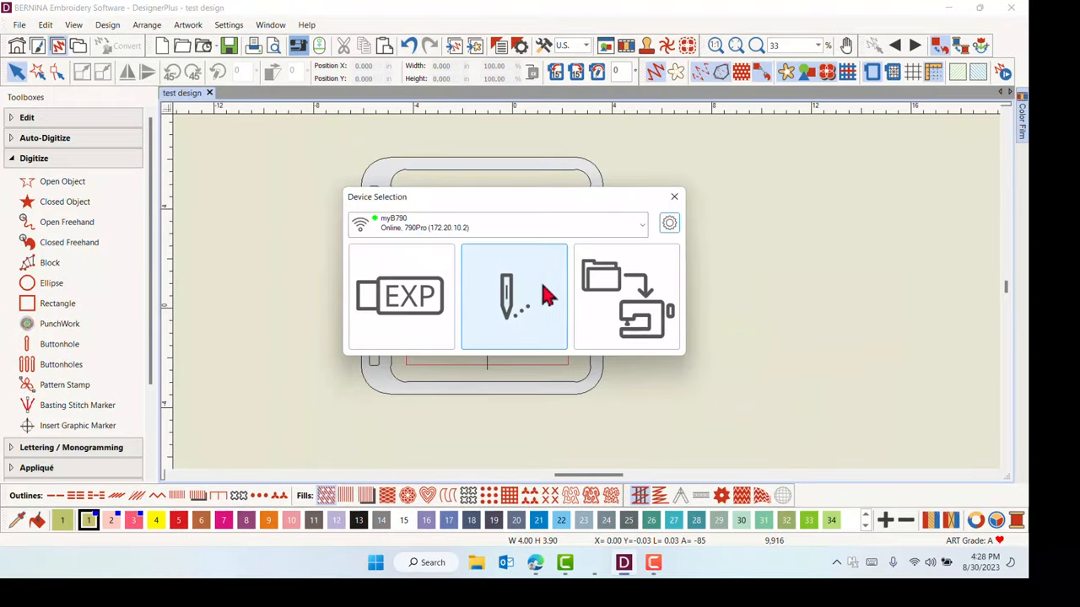
pyautogui.moveTo(530, 332)
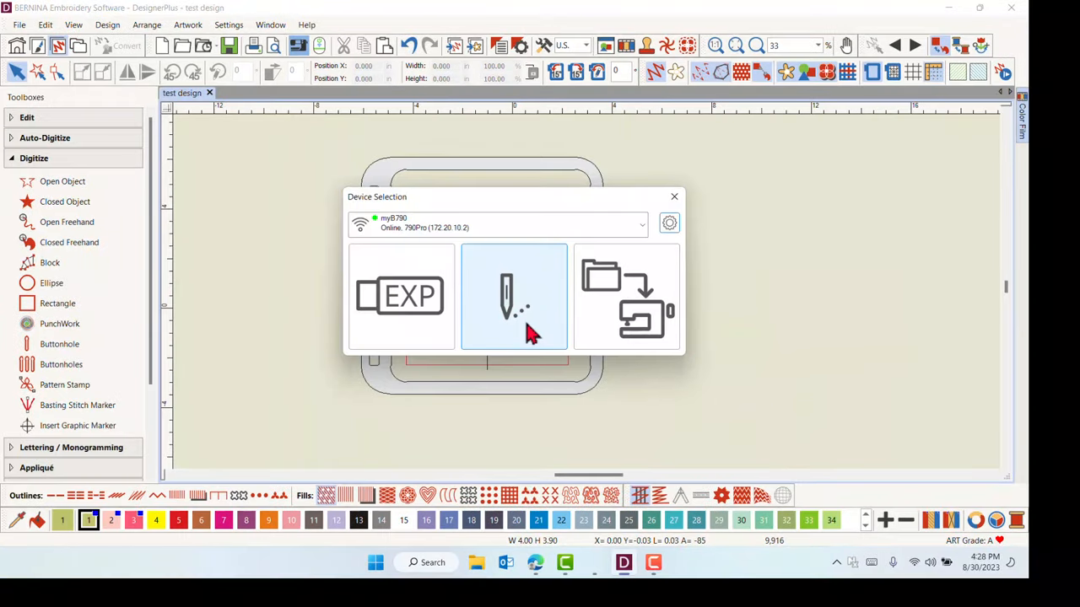
pyautogui.click(514, 297)
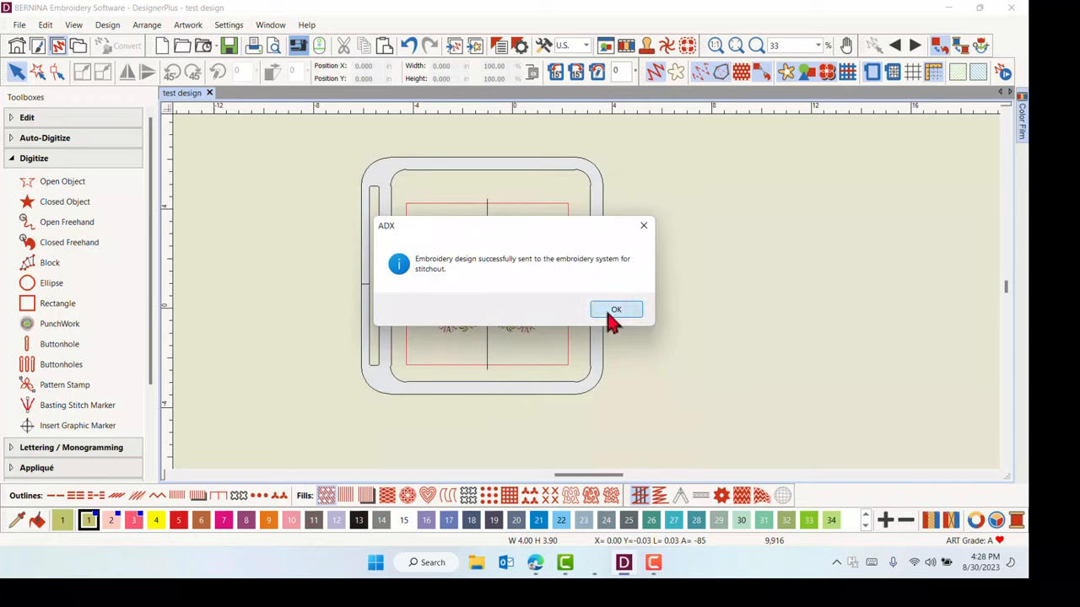
pyautogui.click(616, 308)
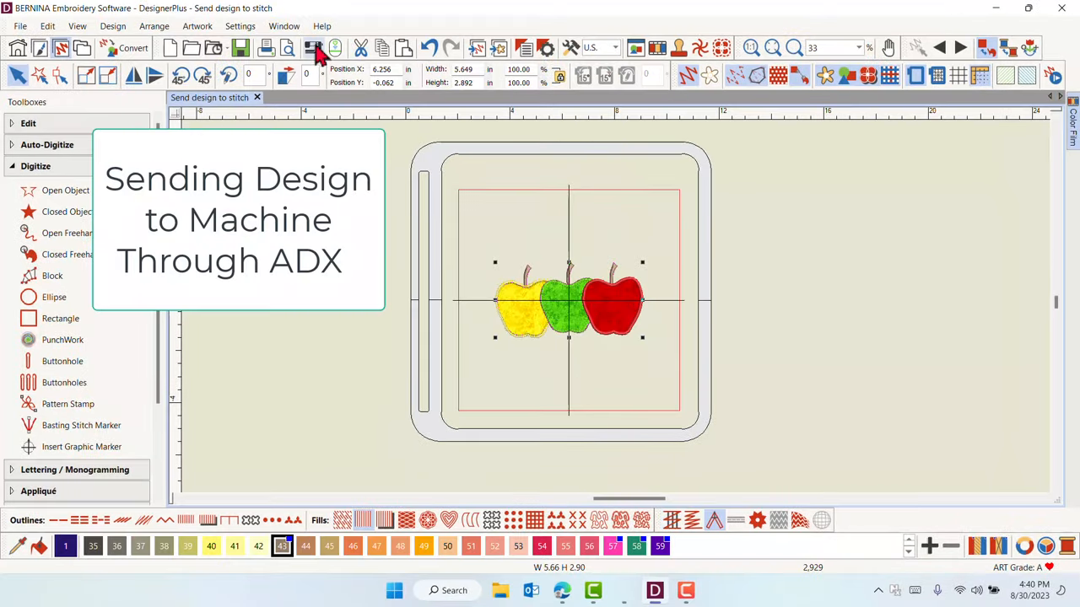
# Open the machine's My Designs folder in the Write to Card/Machine window
pyautogui.click(313, 48)
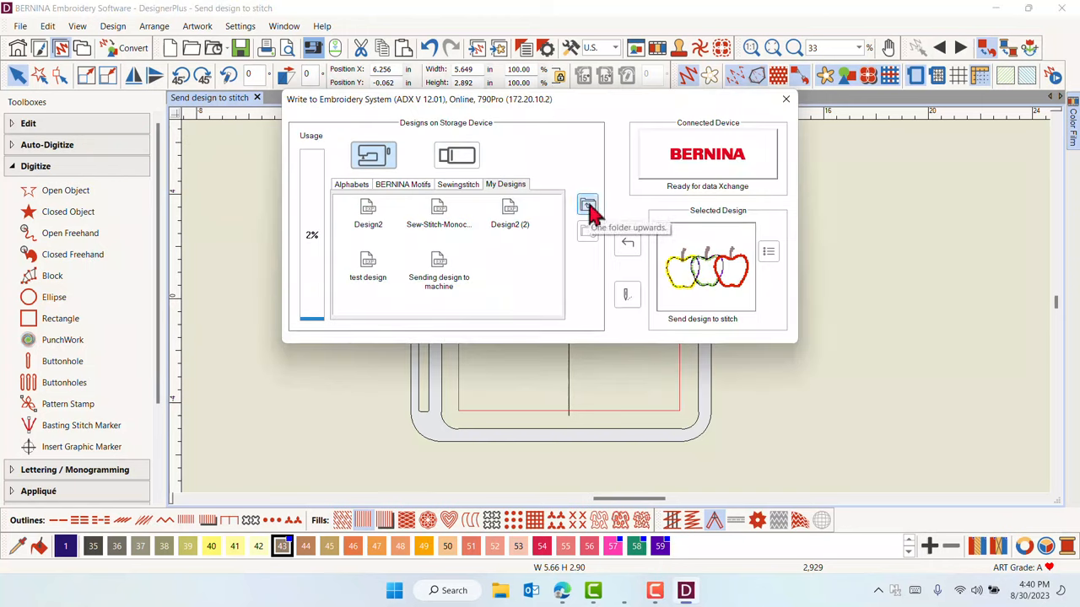
pyautogui.click(587, 207)
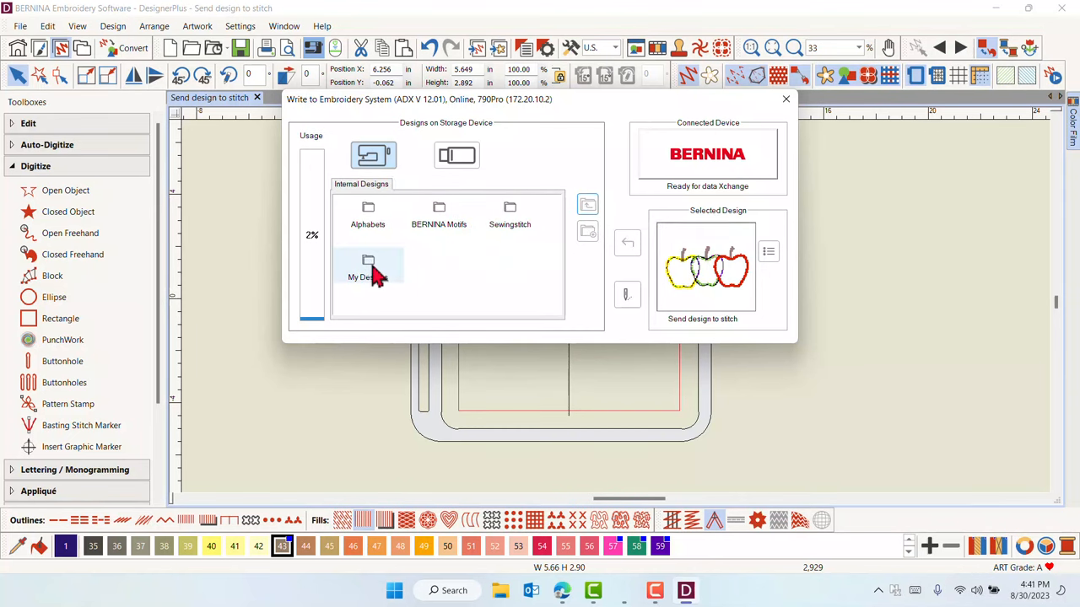
pyautogui.click(368, 270)
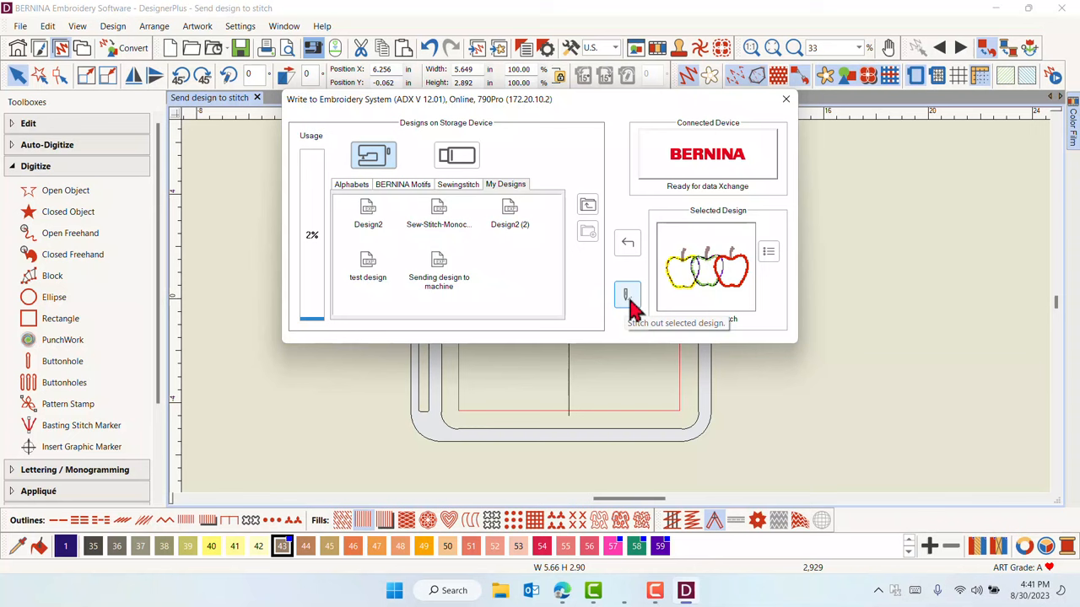
pyautogui.moveTo(768, 252)
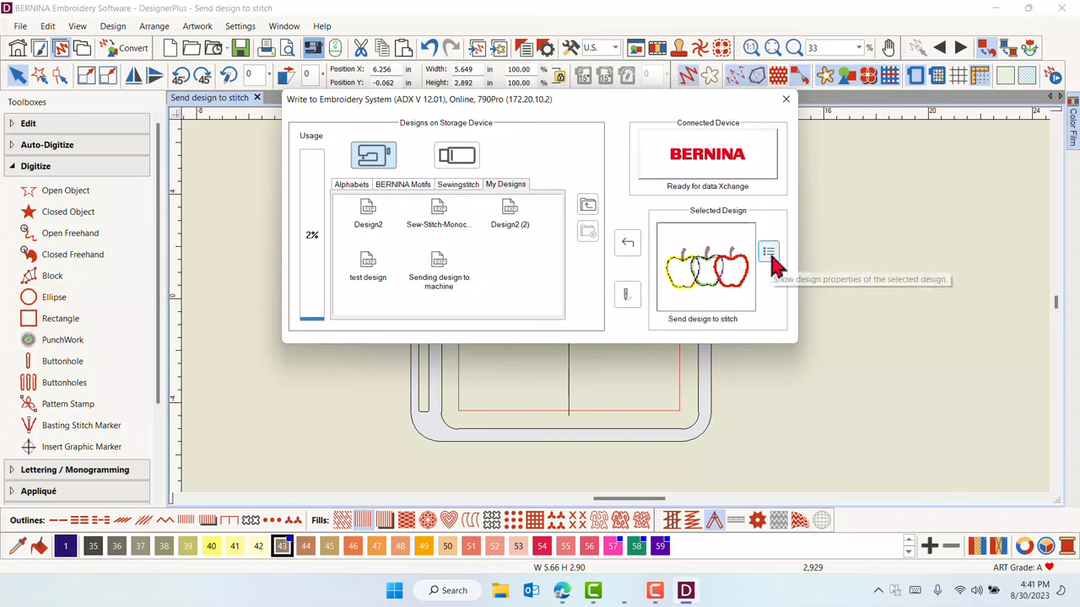
# Review the apple design's properties, send it for stitch-out, and confirm success
pyautogui.click(768, 251)
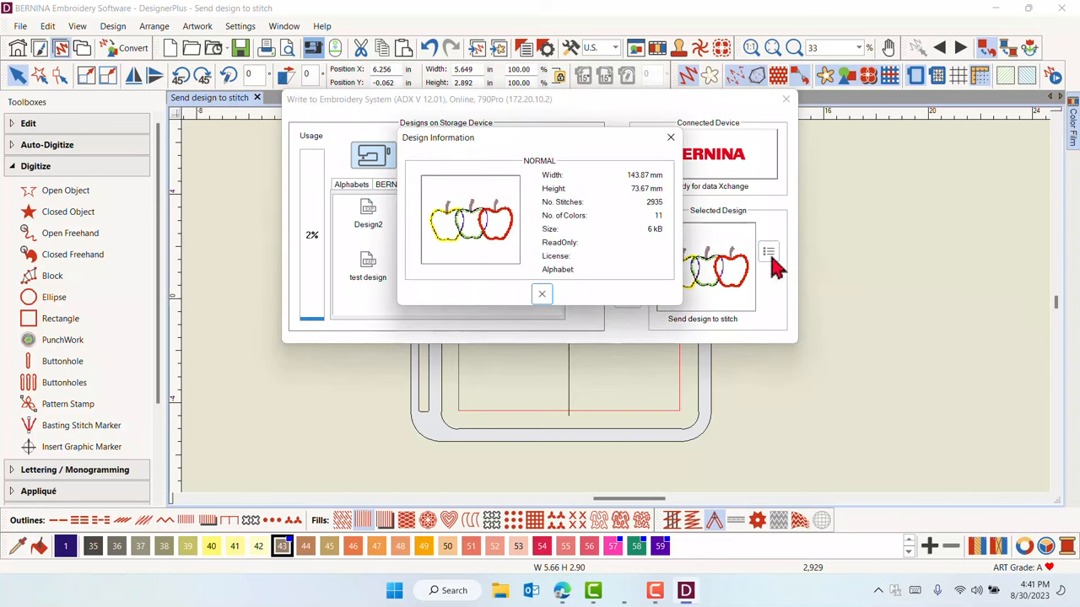
pyautogui.moveTo(662, 189)
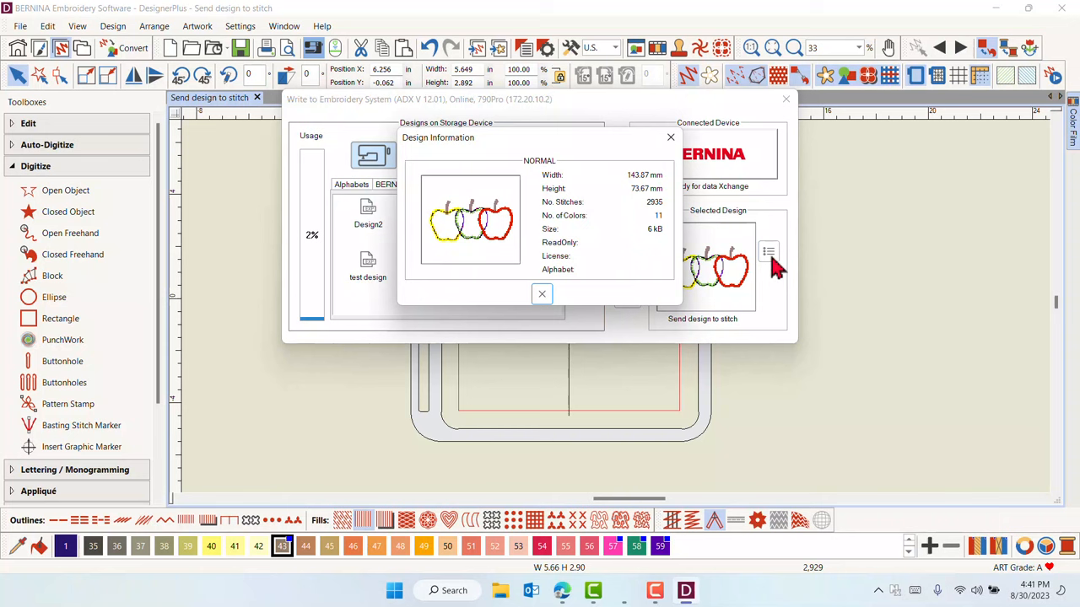
pyautogui.moveTo(670, 202)
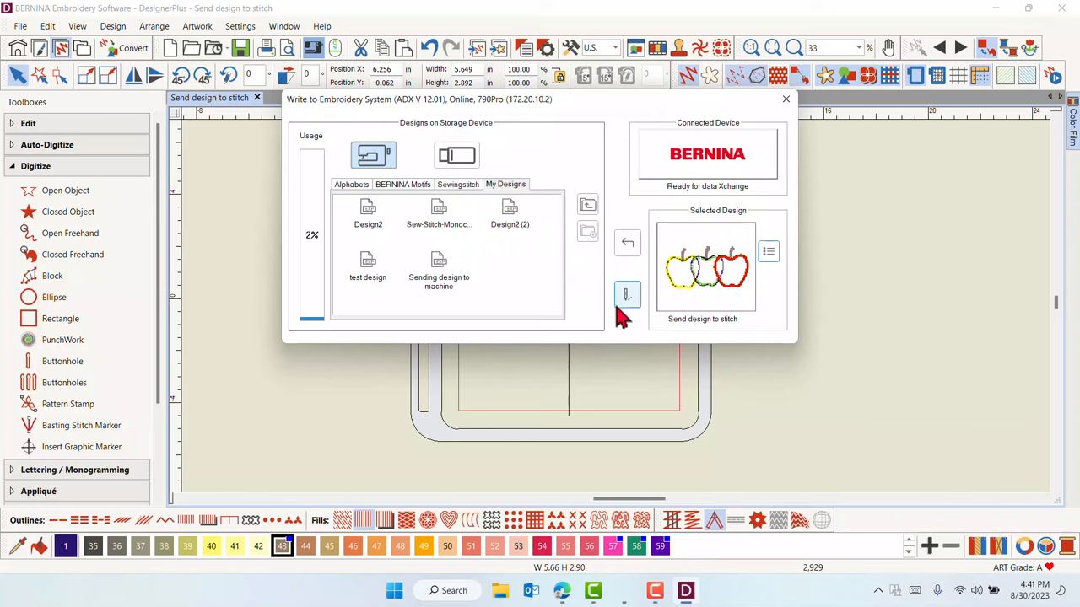
pyautogui.click(627, 295)
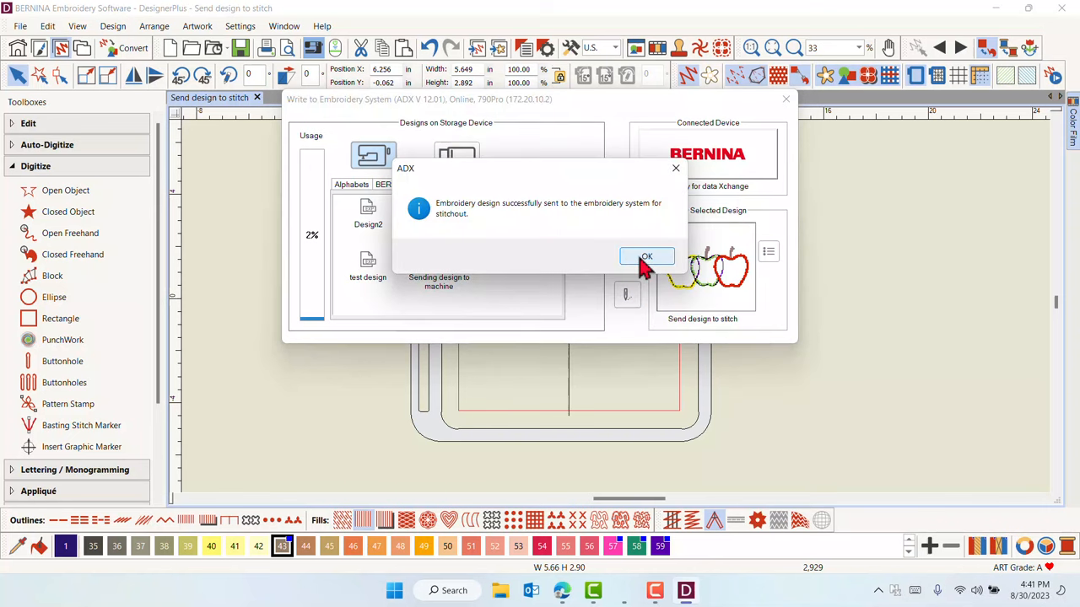
pyautogui.click(646, 257)
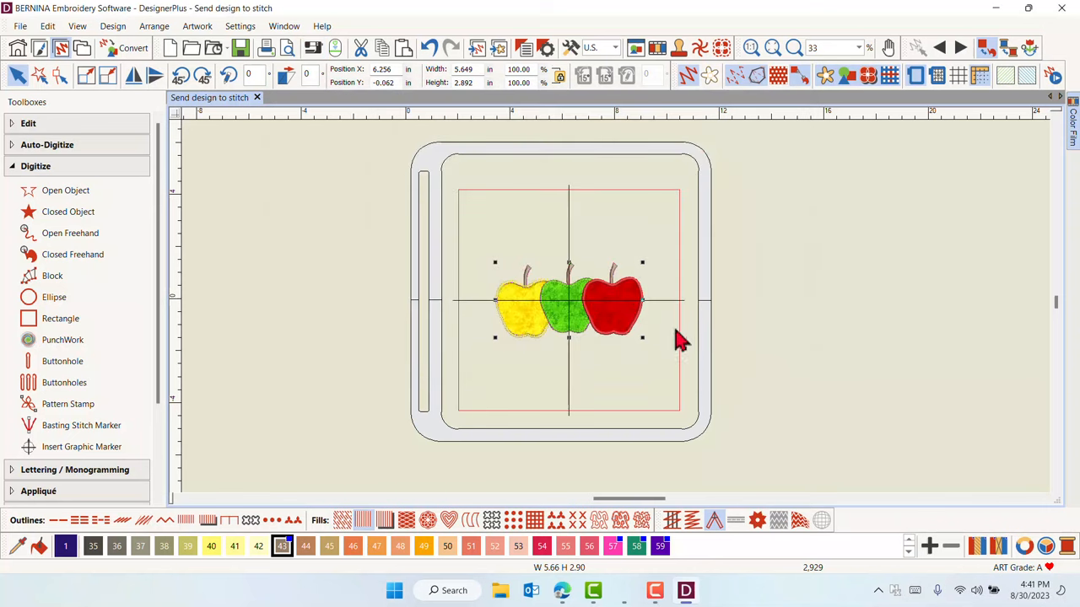
pyautogui.moveTo(519, 528)
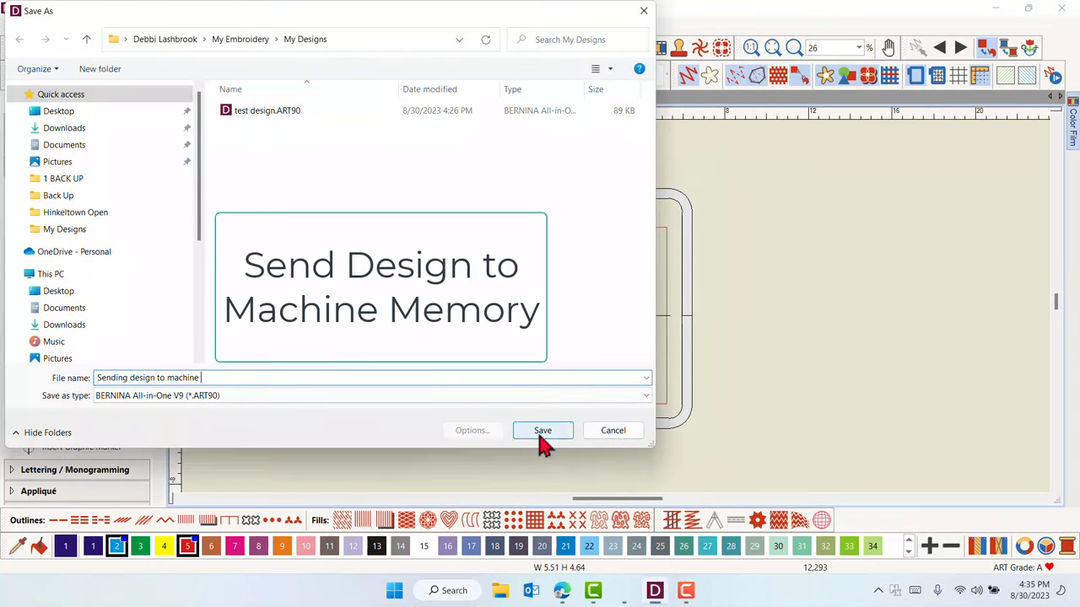
# Save the circles design as 'Sending design to machine' and download it to My Designs
pyautogui.click(542, 430)
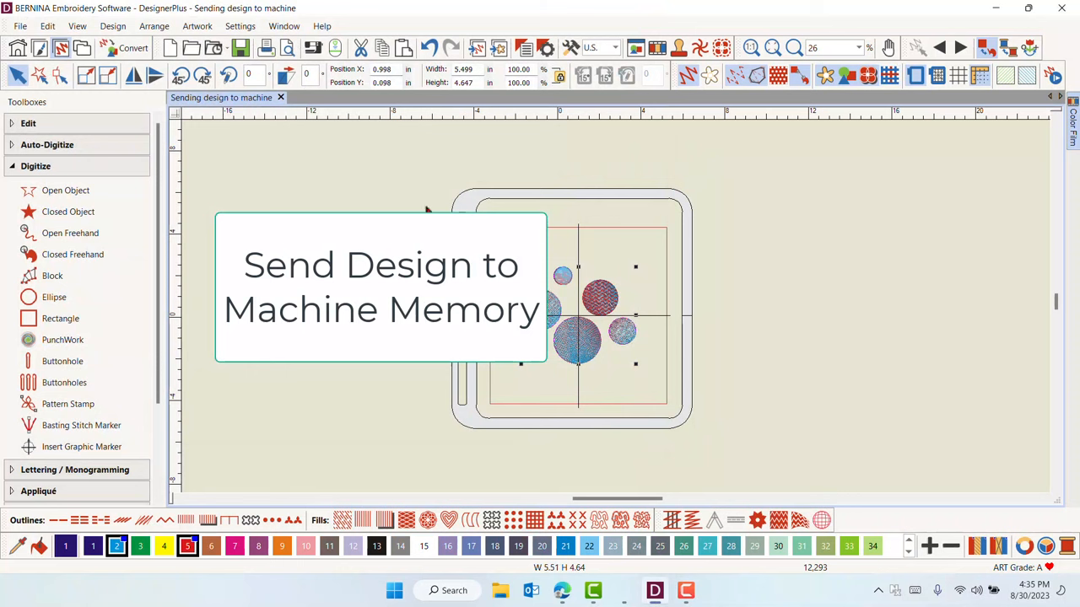
pyautogui.moveTo(312, 48)
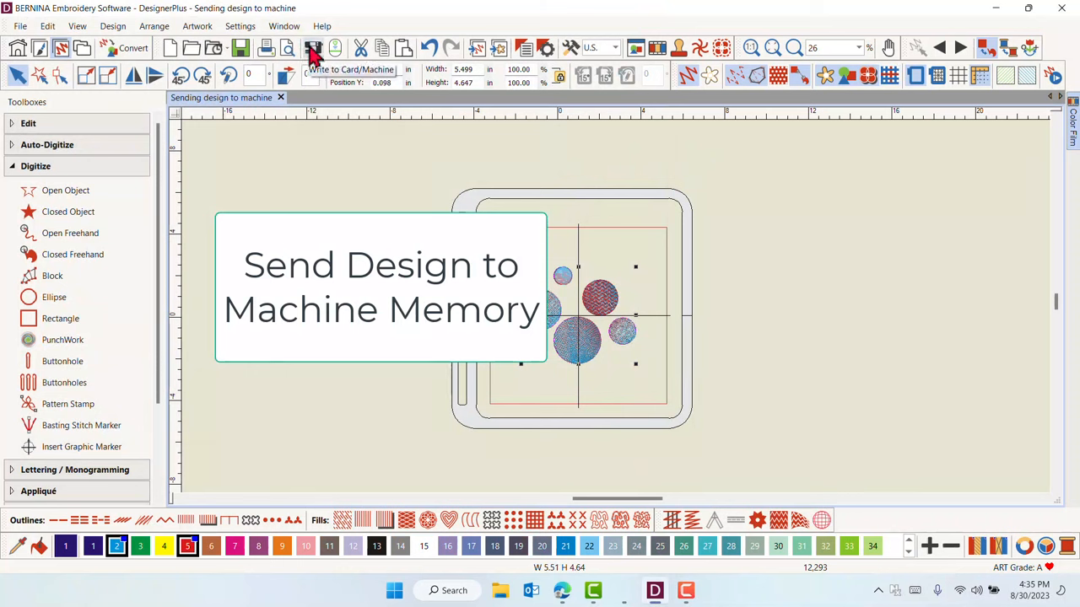
pyautogui.click(313, 48)
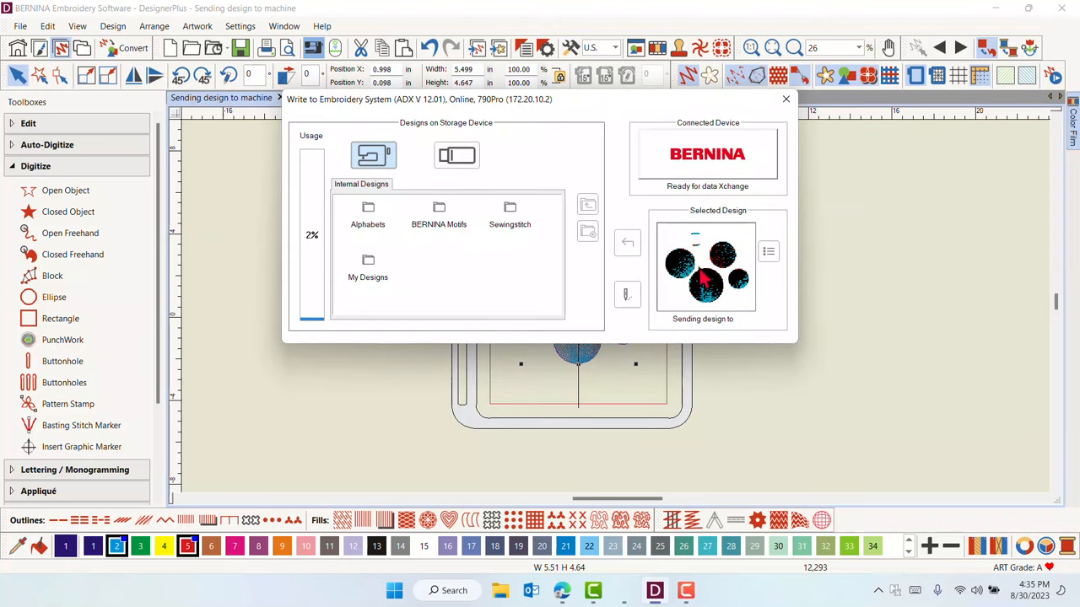
pyautogui.moveTo(540, 253)
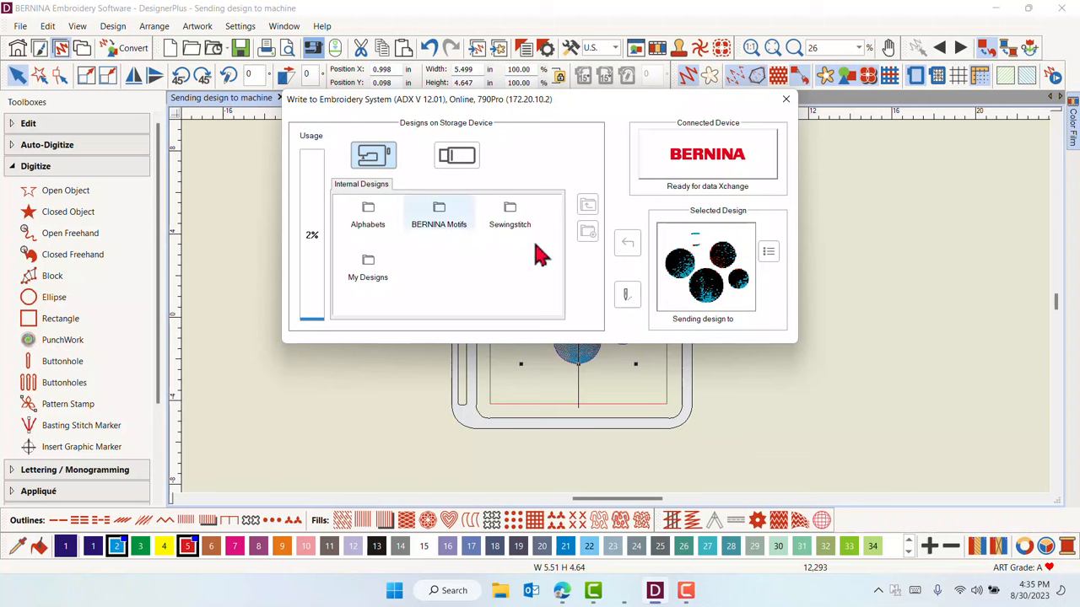
pyautogui.moveTo(455, 244)
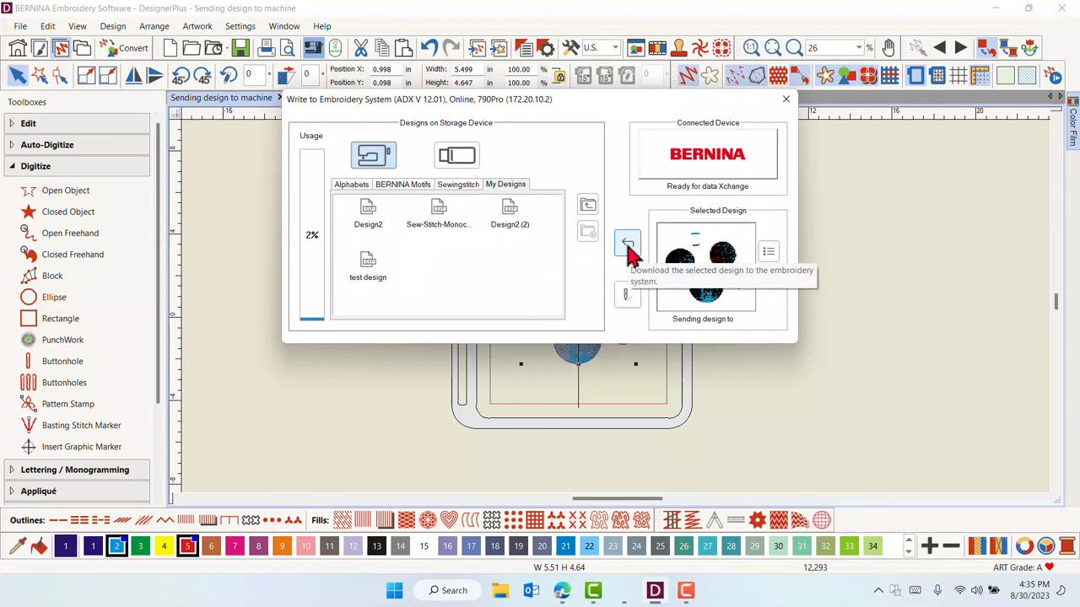
pyautogui.click(627, 245)
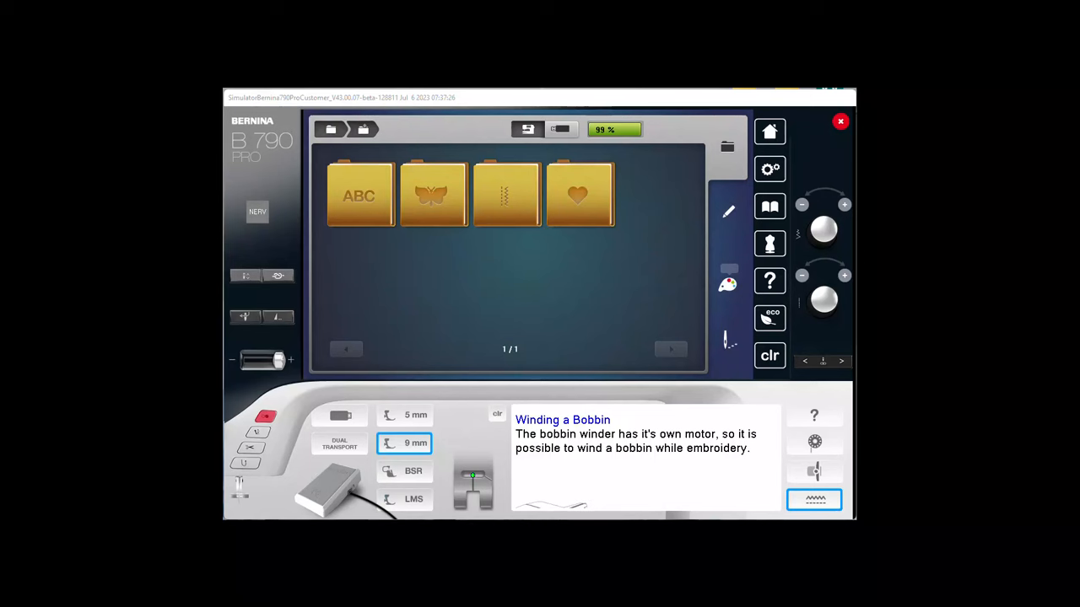
pyautogui.moveTo(690, 134)
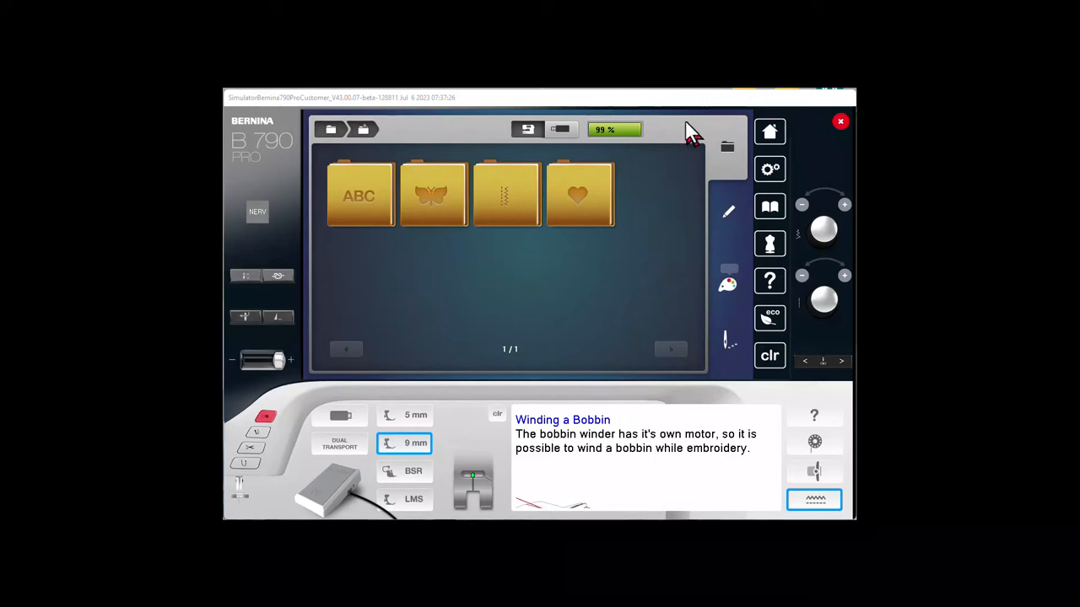